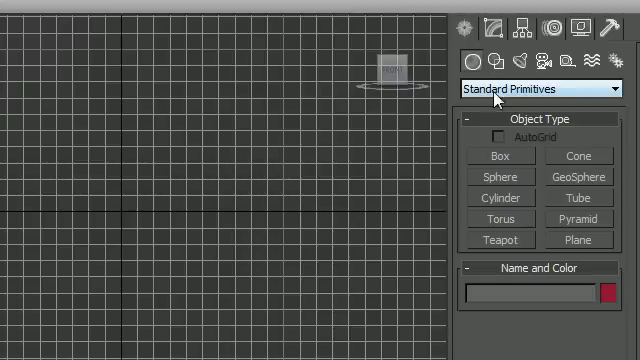
pyautogui.moveTo(470, 30)
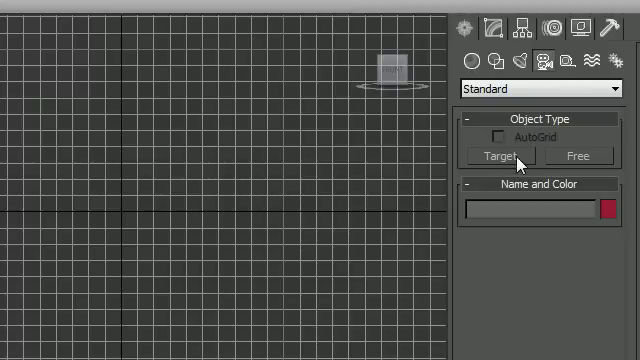
pyautogui.moveTo(470, 32)
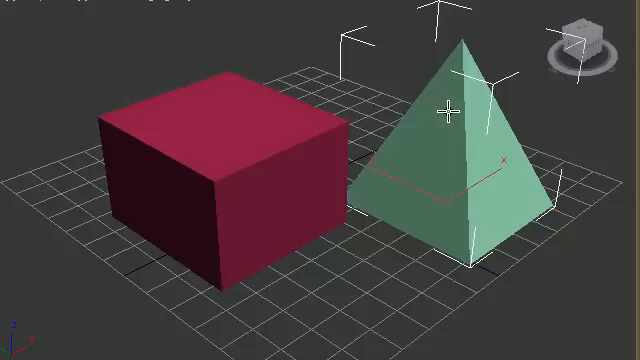
pyautogui.moveTo(460, 220)
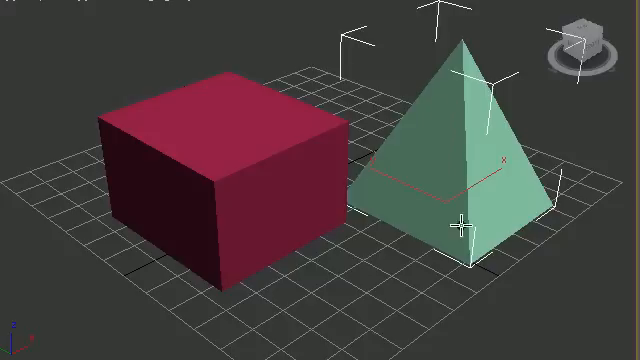
pyautogui.moveTo(440, 216)
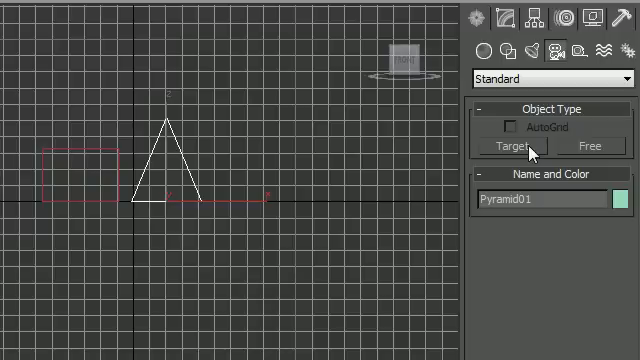
pyautogui.moveTo(588, 146)
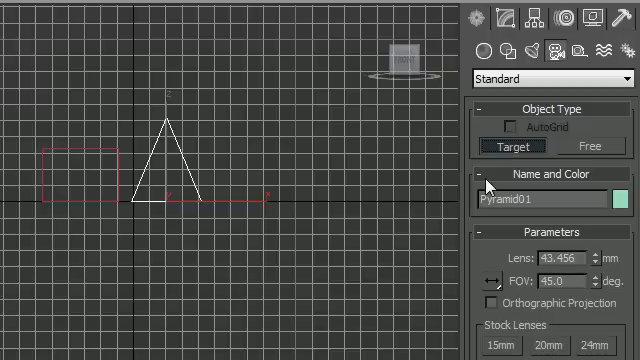
pyautogui.moveTo(398, 188)
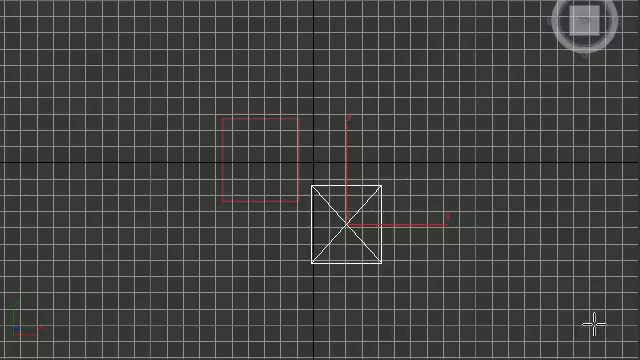
pyautogui.moveTo(592, 308)
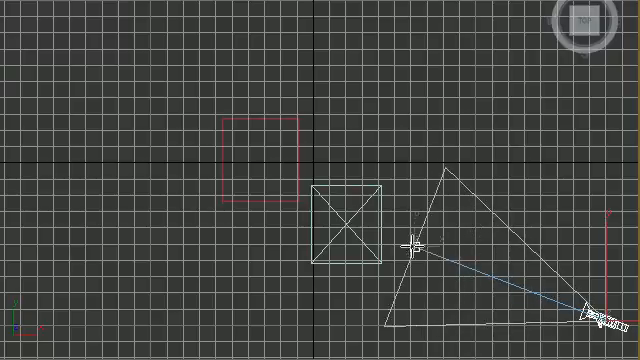
# Place the target camera at the lower right with its target on the pyramid.
pyautogui.moveTo(416, 244); pyautogui.dragTo(336, 210)
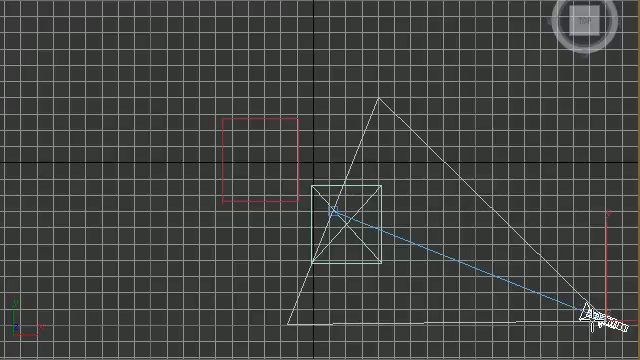
pyautogui.moveTo(350, 206)
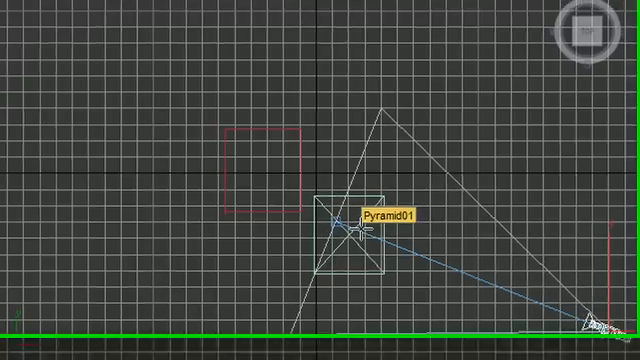
# Set the top view's display style to Smooth + Highlights shading.
pyautogui.click(72, 12)
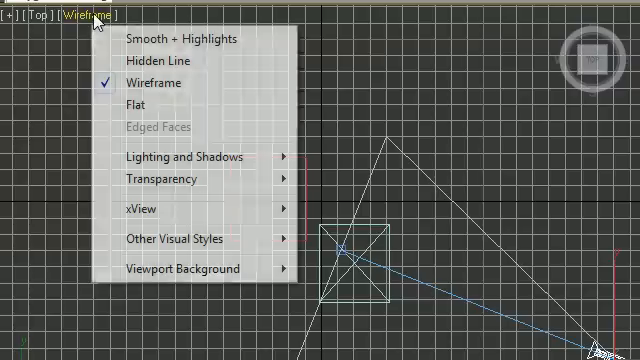
pyautogui.click(188, 38)
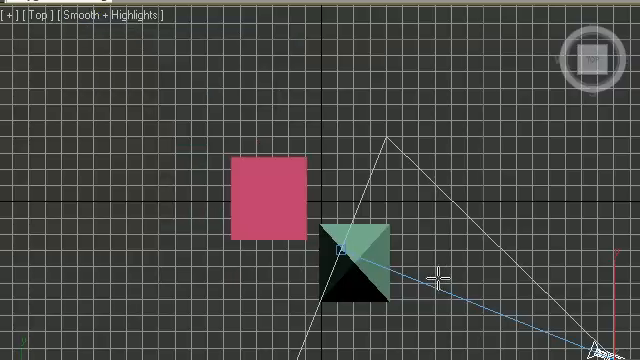
pyautogui.moveTo(350, 244)
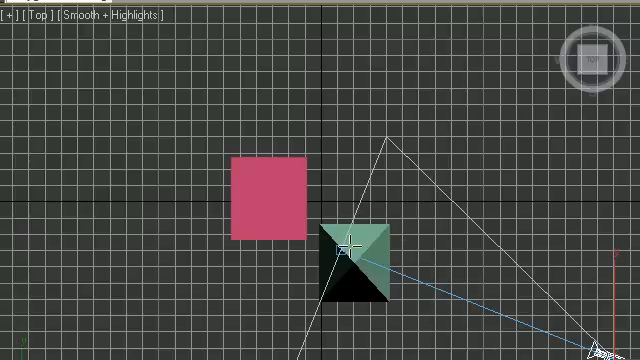
pyautogui.moveTo(344, 248)
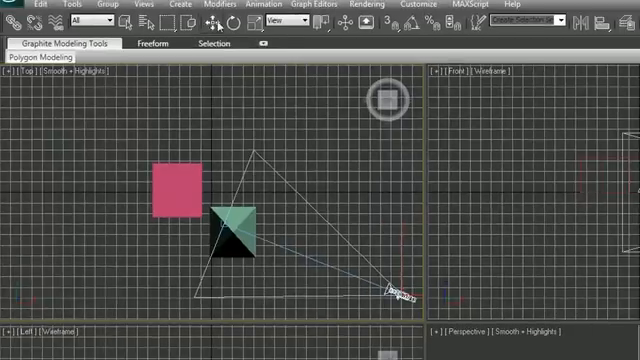
pyautogui.moveTo(120, 22)
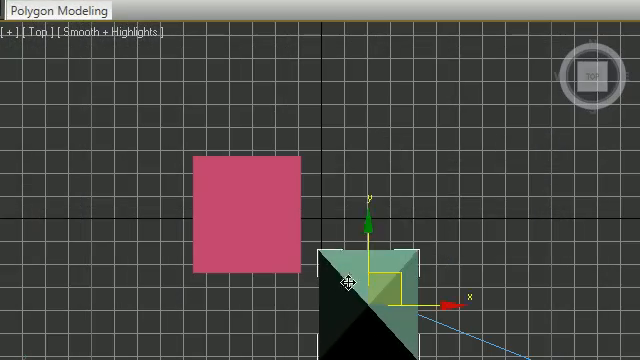
# Move the camera target to the pyramid's lower corner beside the box.
pyautogui.moveTo(348, 284); pyautogui.dragTo(352, 188)
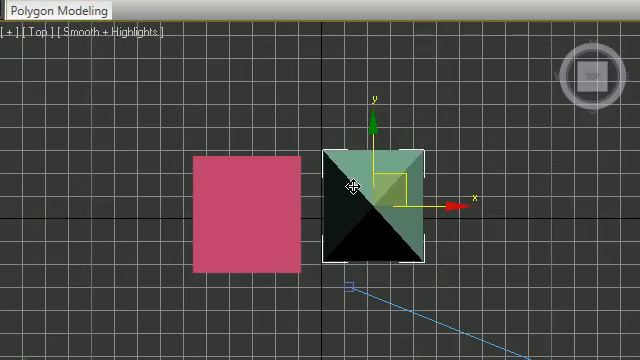
pyautogui.moveTo(350, 196); pyautogui.dragTo(336, 270)
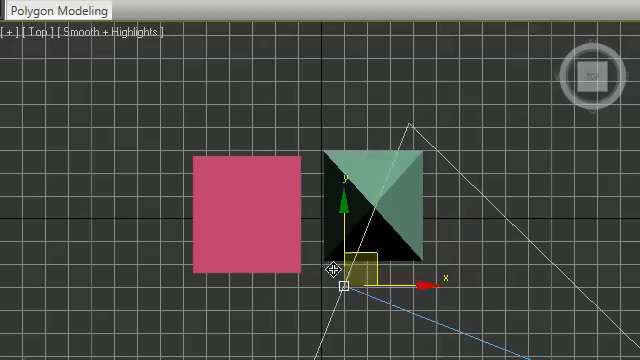
pyautogui.moveTo(340, 276); pyautogui.dragTo(190, 136)
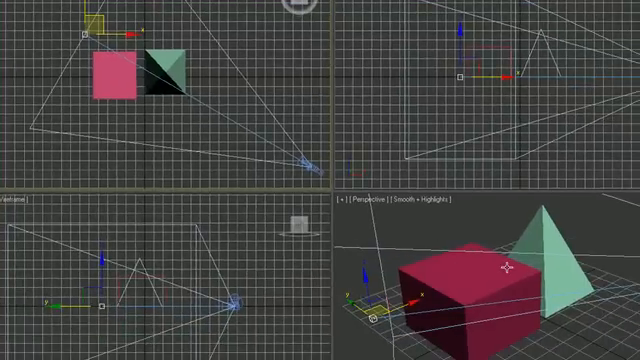
pyautogui.moveTo(492, 270)
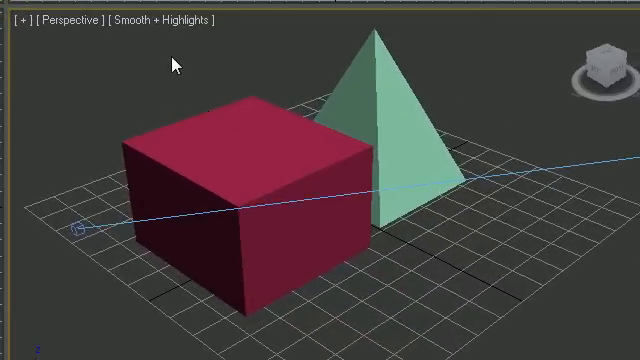
pyautogui.moveTo(136, 66)
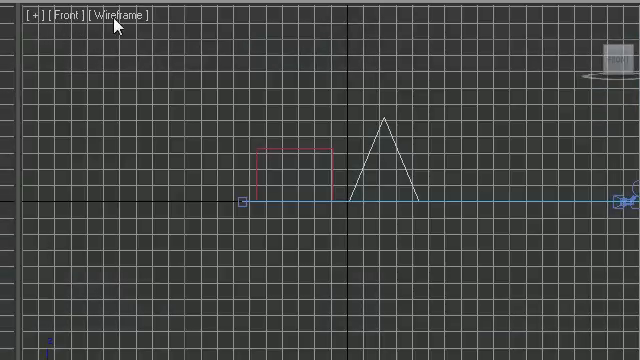
pyautogui.moveTo(68, 44)
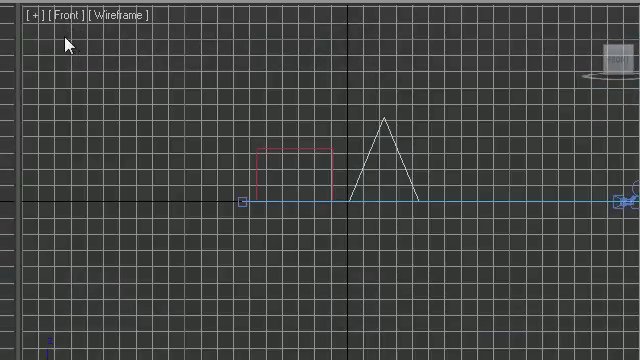
# Set the viewport to look through Camera01.
pyautogui.click(68, 14)
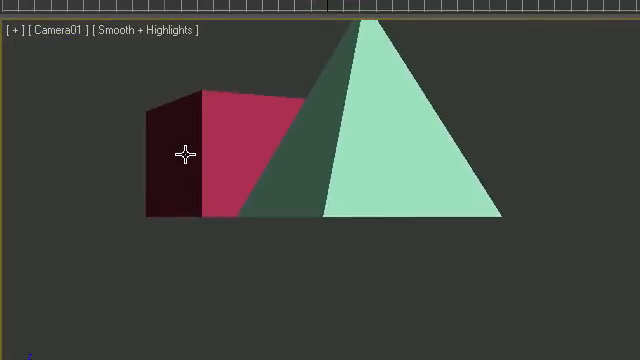
pyautogui.moveTo(316, 158)
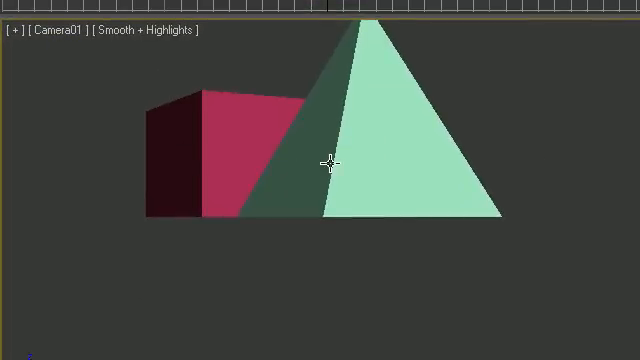
pyautogui.moveTo(336, 188)
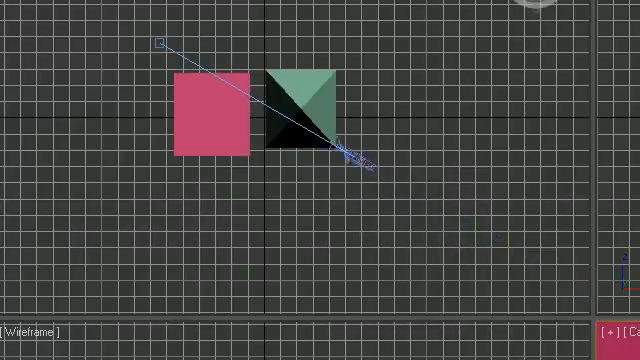
# Move the camera in the top view to a higher, more distant vantage.
pyautogui.moveTo(360, 160); pyautogui.dragTo(510, 244)
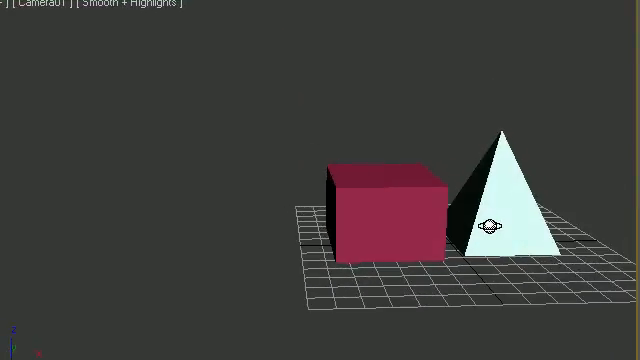
pyautogui.moveTo(448, 236)
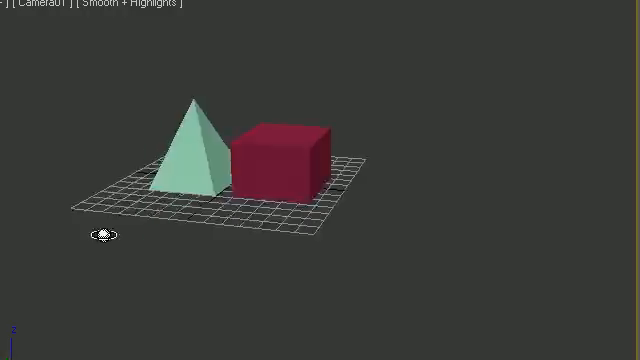
# Orbit Camera01 around the scene so the pyramid stands in front of the box.
pyautogui.moveTo(100, 236); pyautogui.dragTo(300, 248)
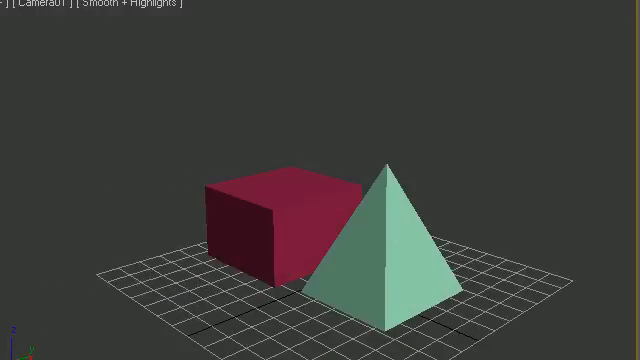
pyautogui.moveTo(338, 146)
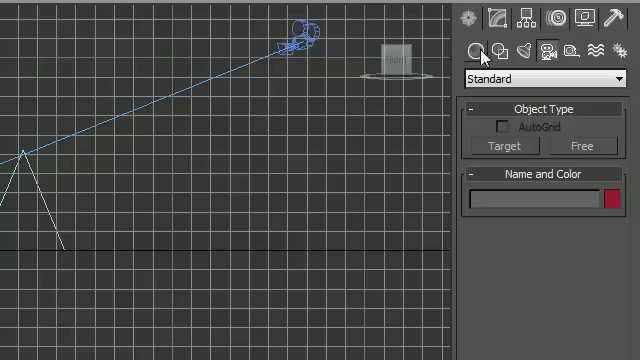
pyautogui.moveTo(484, 52)
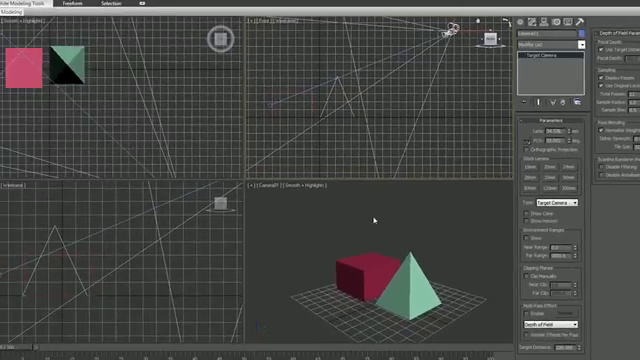
pyautogui.moveTo(368, 218)
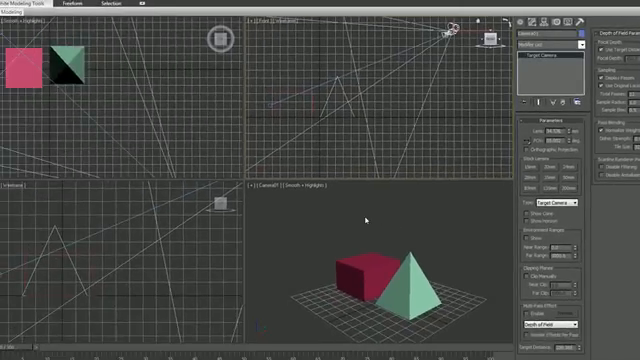